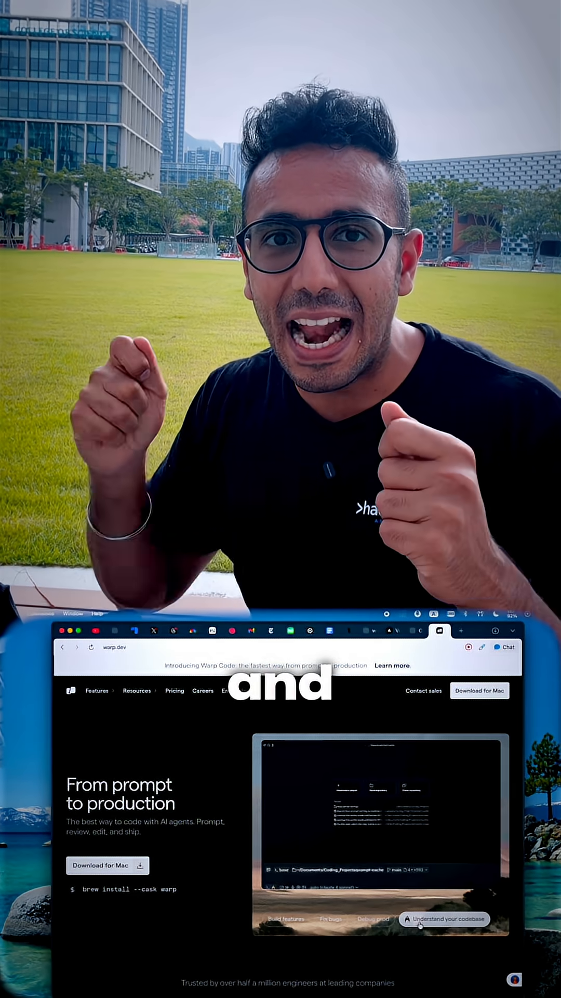
- Switch the warp.dev demo to the 'Fix bugs' music player bug-fixing example
click(335, 934)
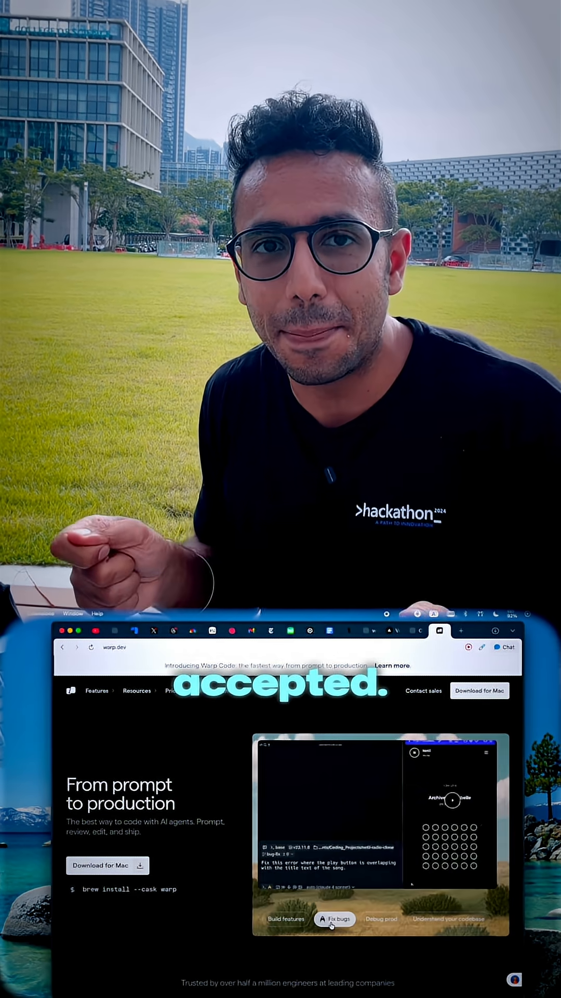